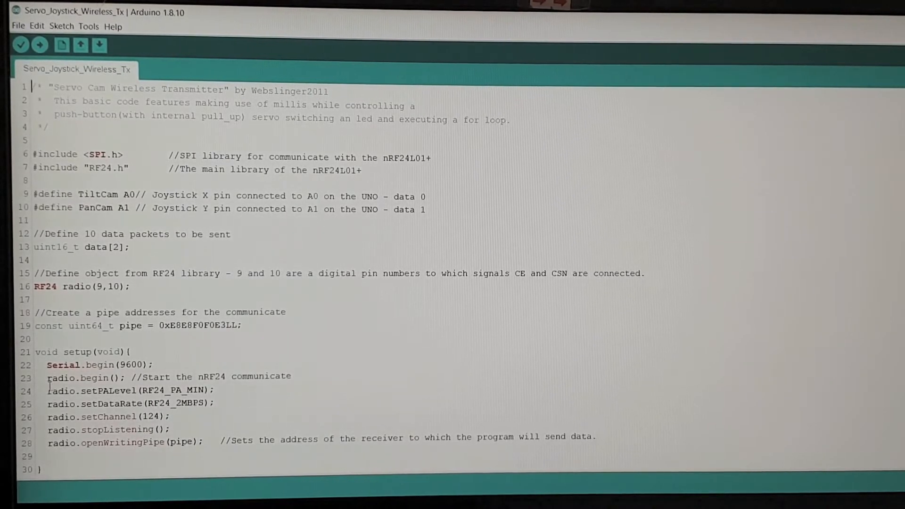
scroll("down", 3)
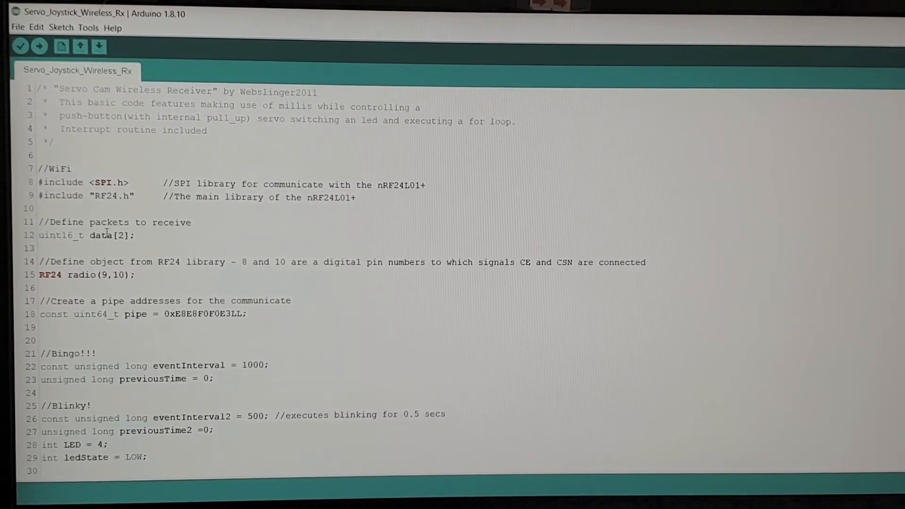
scroll("down", 3)
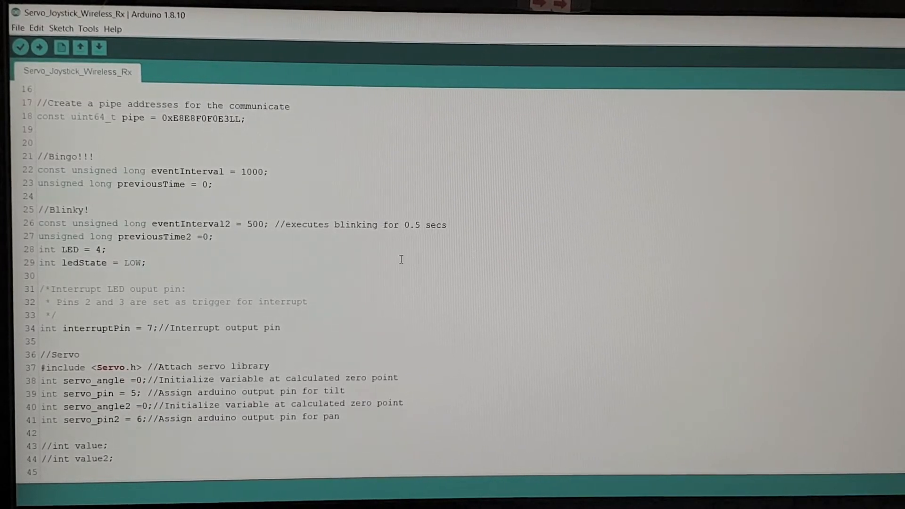
mouse_move(14, 221)
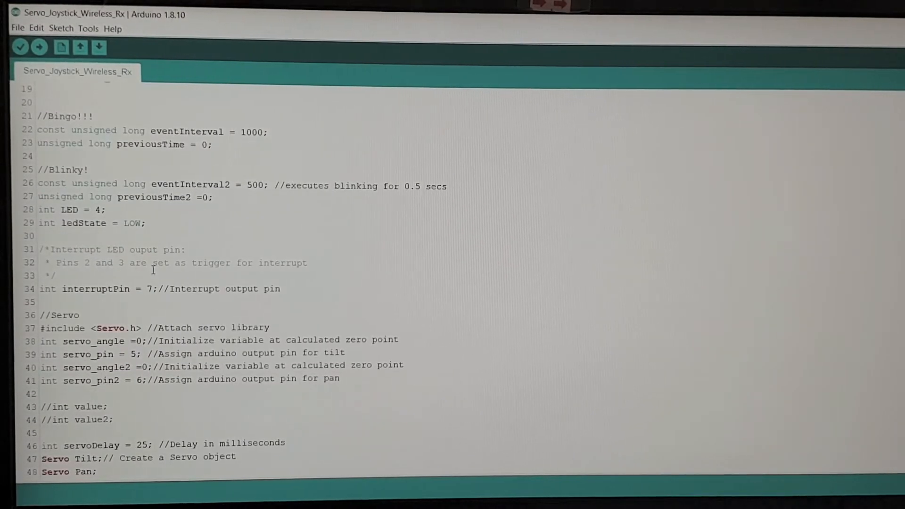
scroll("down", 3)
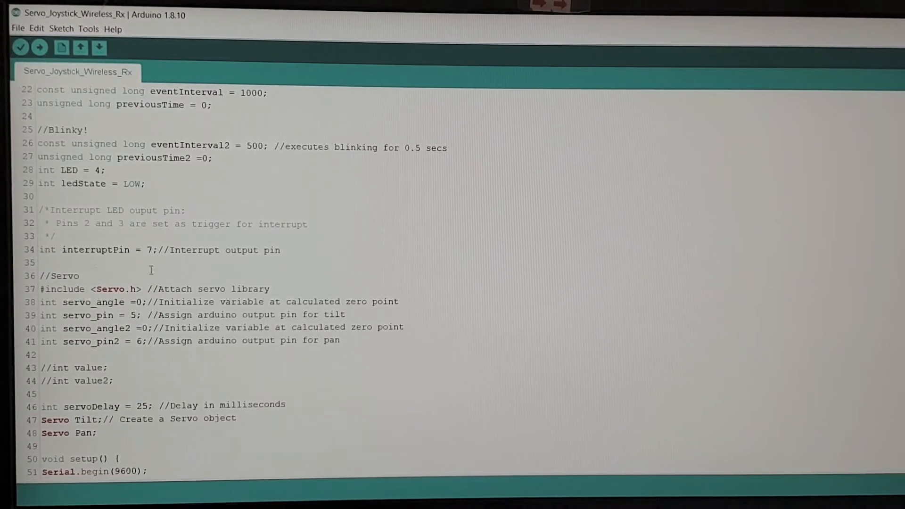
scroll("down", 3)
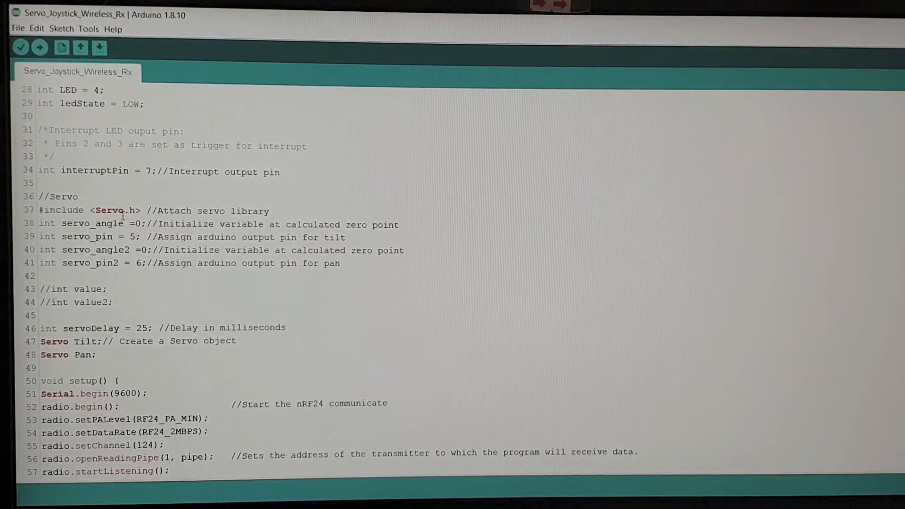
mouse_move(17, 227)
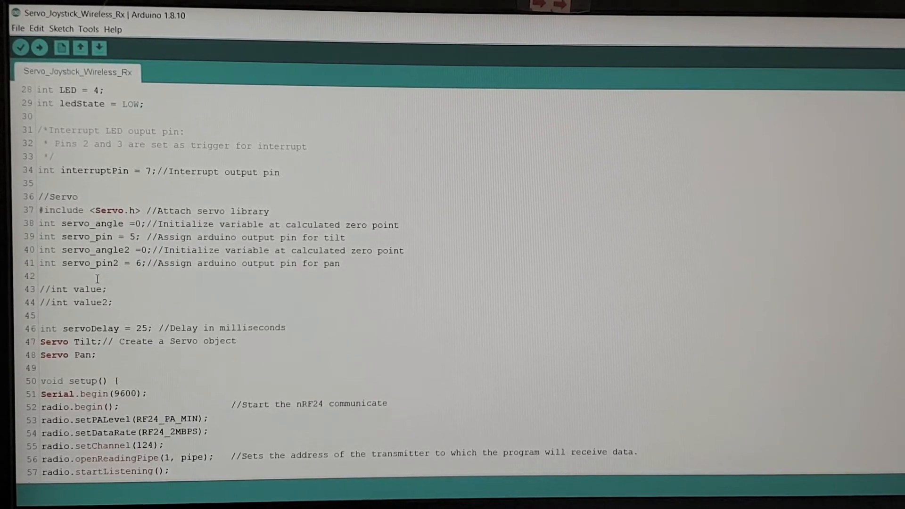
scroll("down", 3)
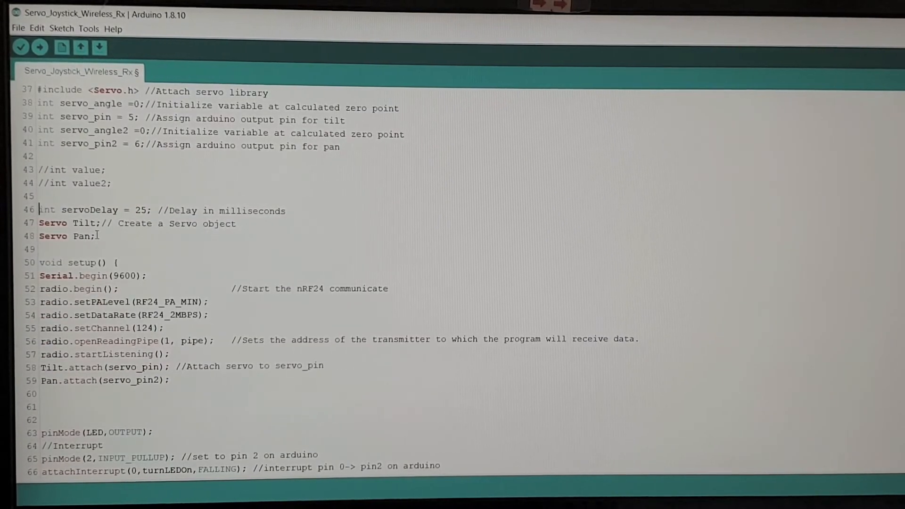
type("//")
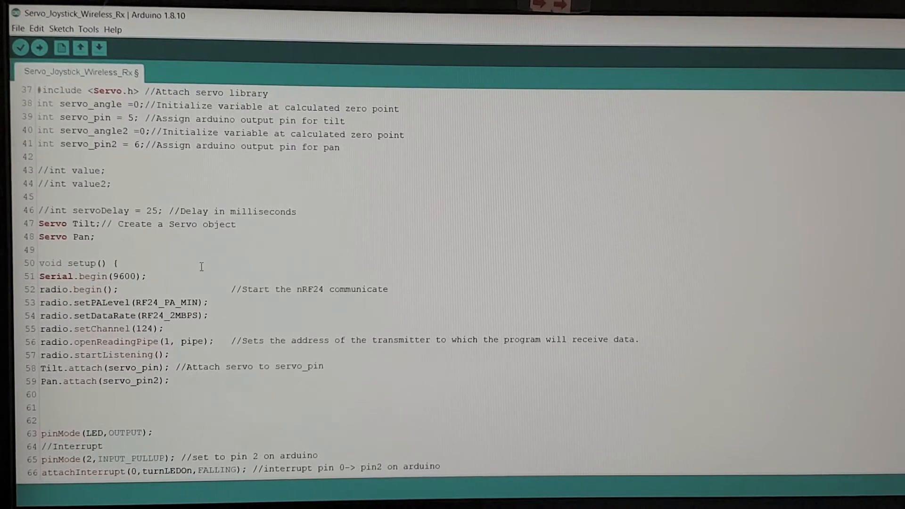
scroll("down", 3)
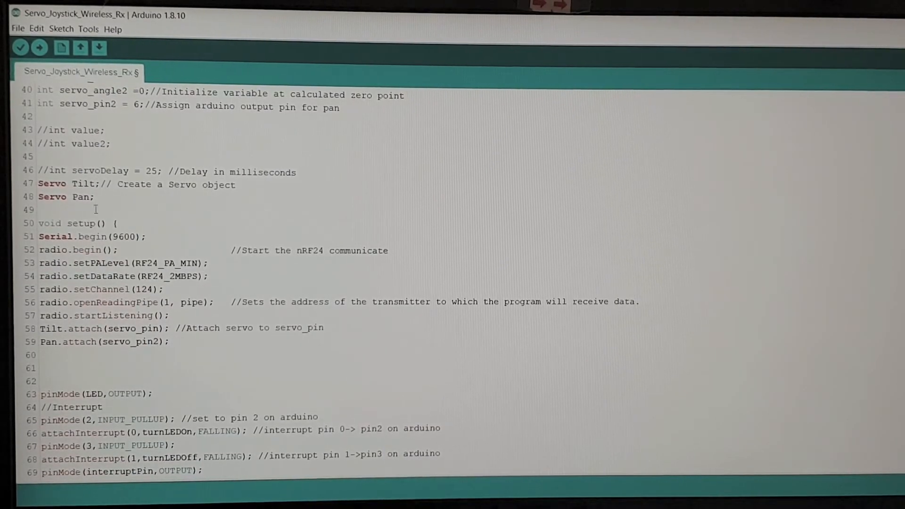
scroll("down", 3)
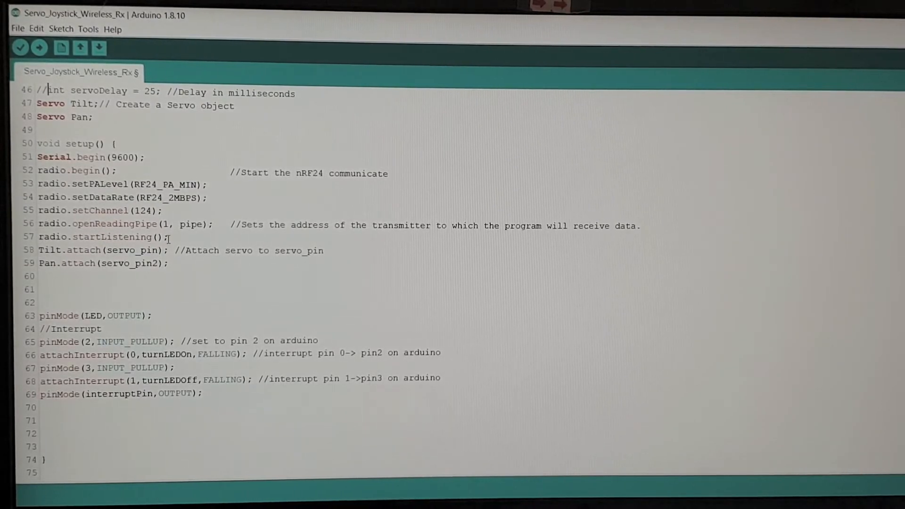
scroll("down", 3)
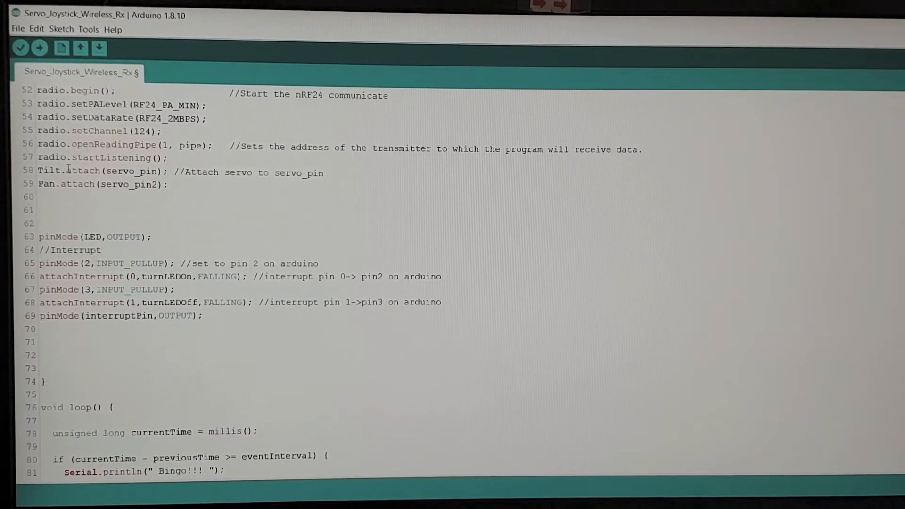
scroll("down", 3)
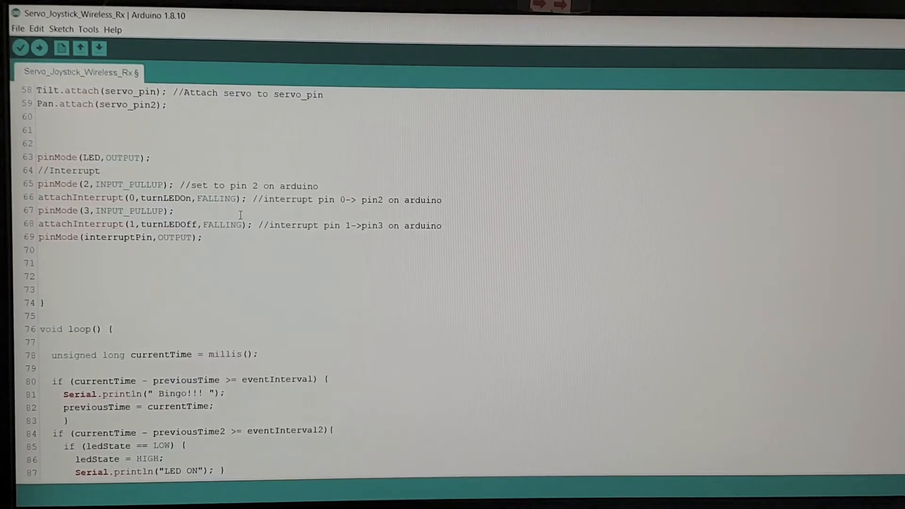
mouse_move(17, 201)
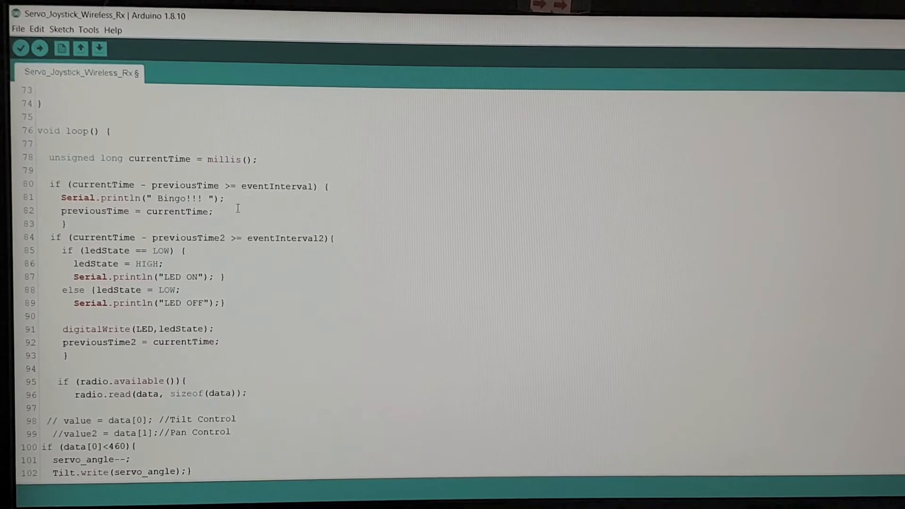
mouse_move(307, 200)
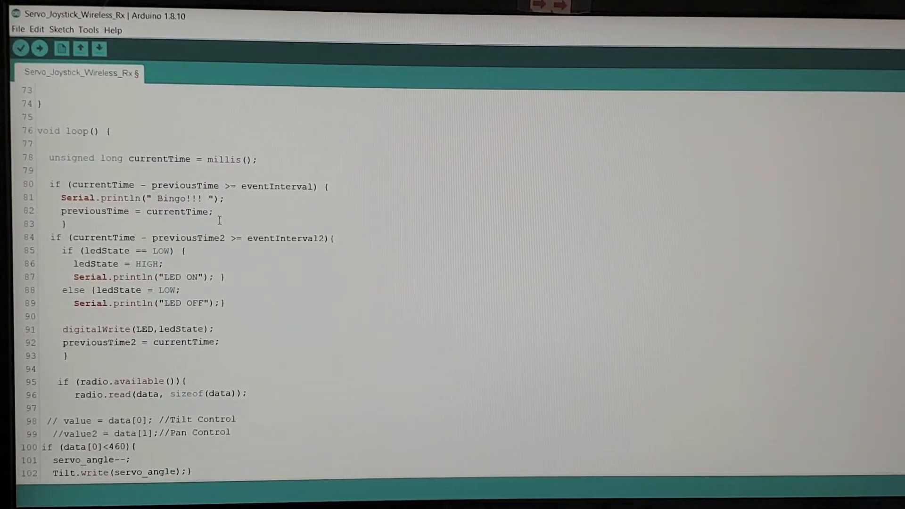
scroll("down", 3)
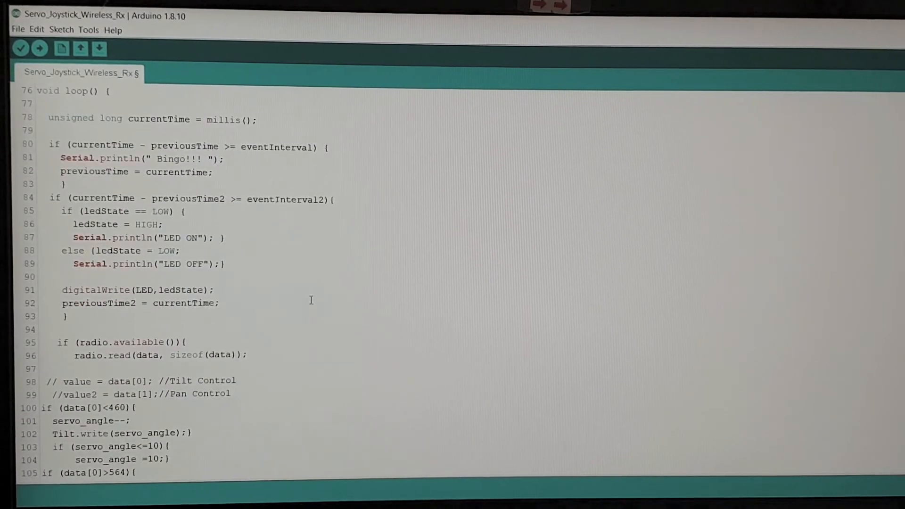
scroll("down", 3)
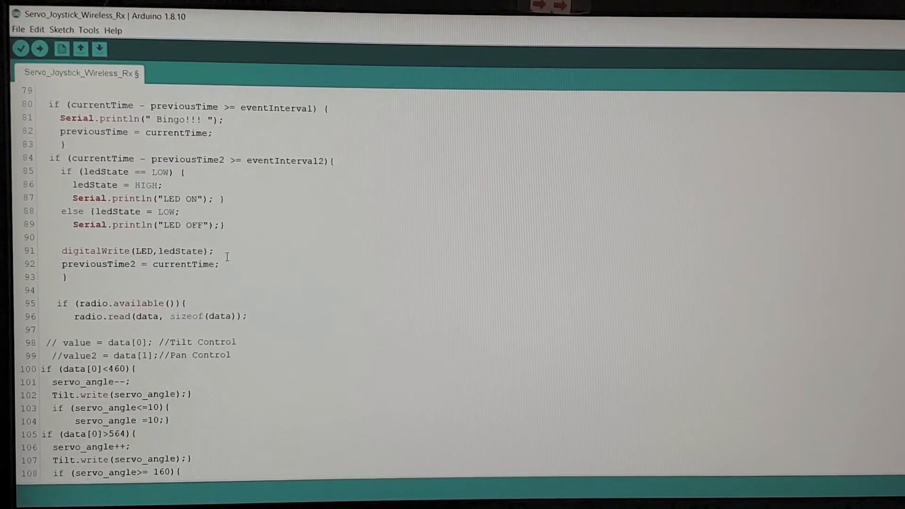
mouse_move(28, 263)
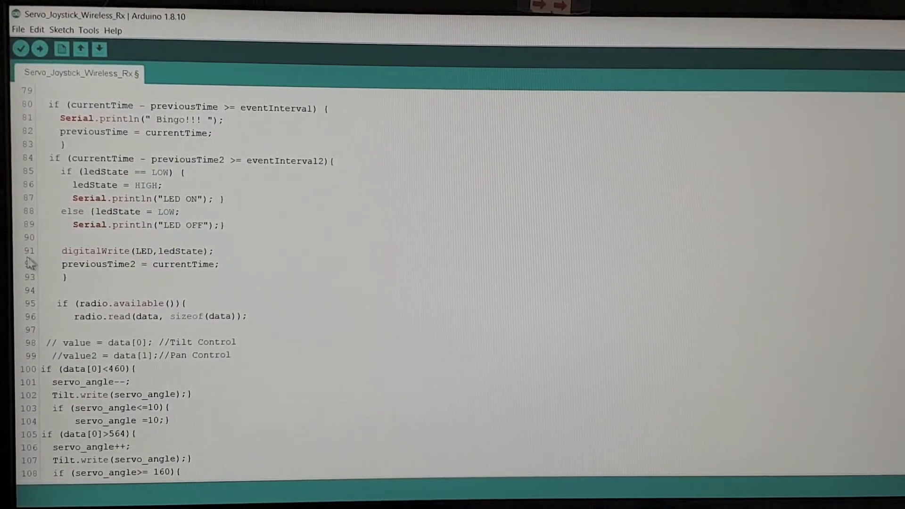